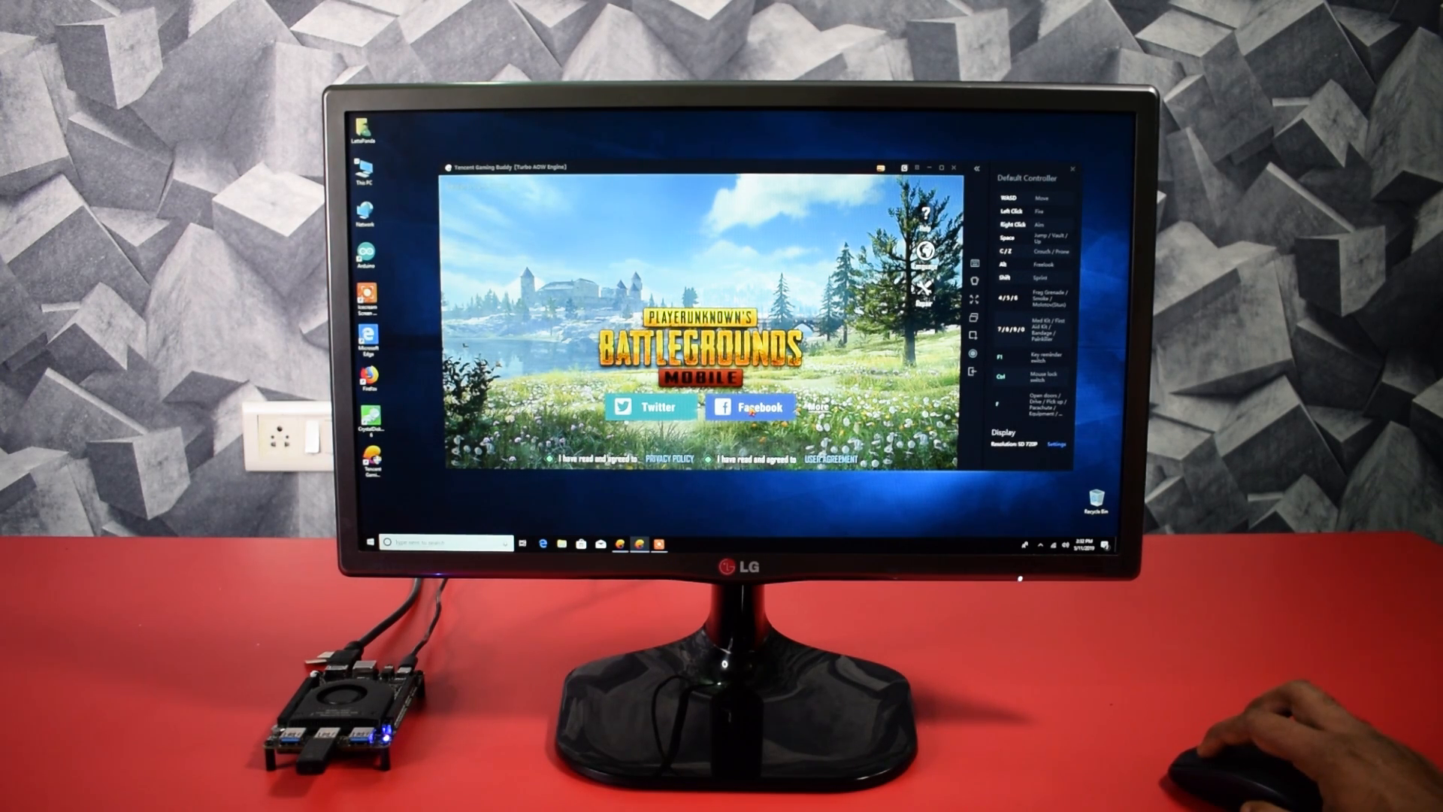
Log into PUBG Mobile via Facebook, then dismiss the emulator notice and weekly login rewards
click(748, 405)
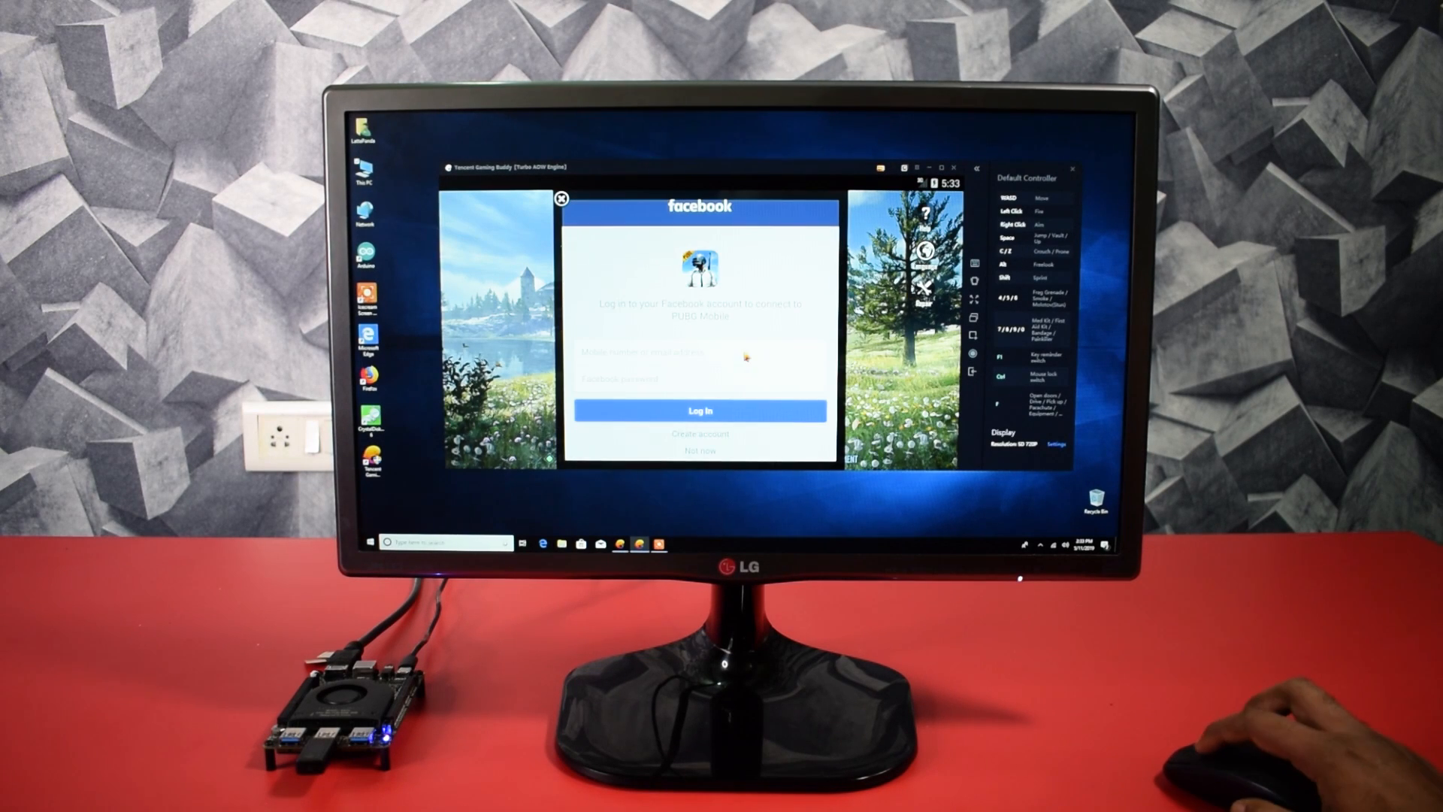
click(698, 353)
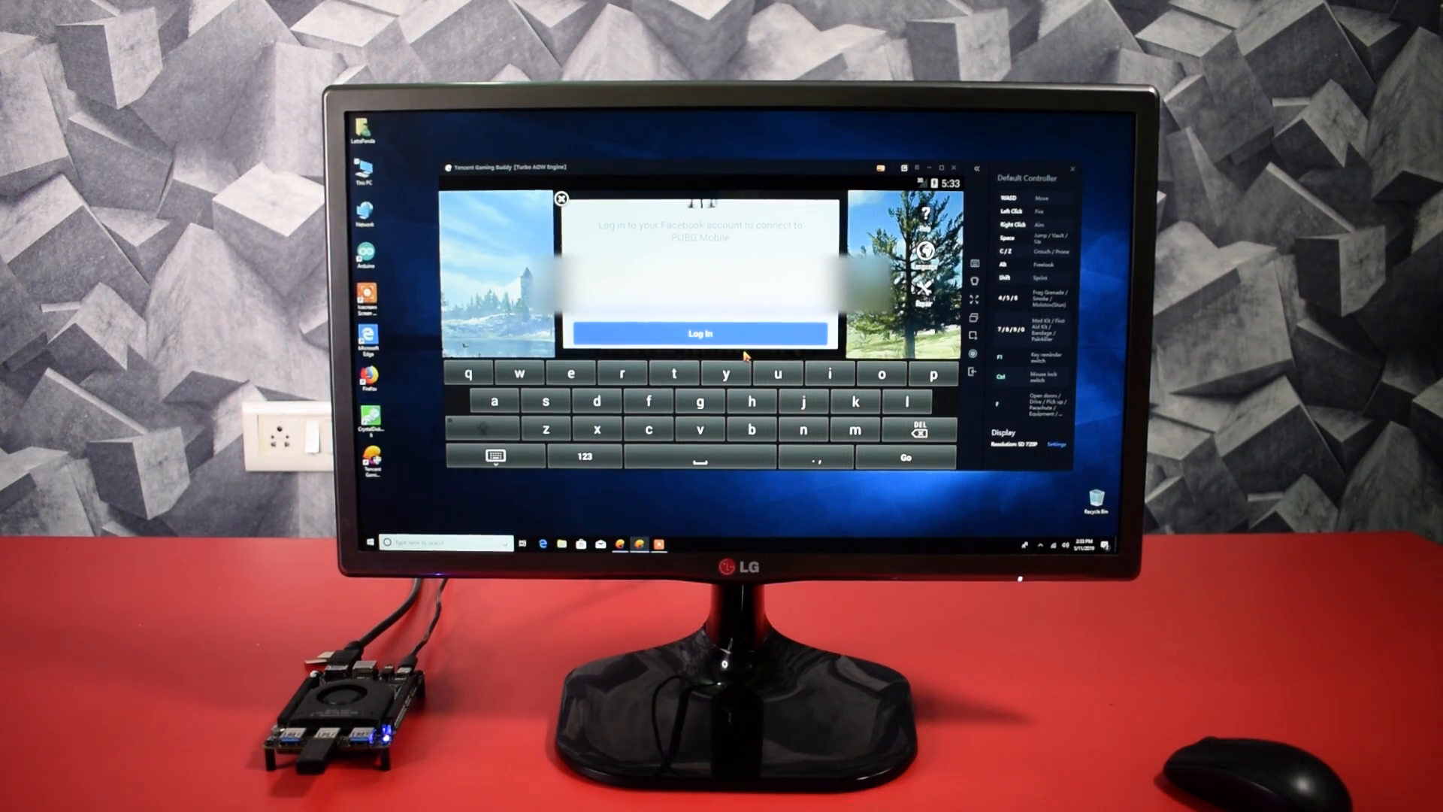
click(701, 333)
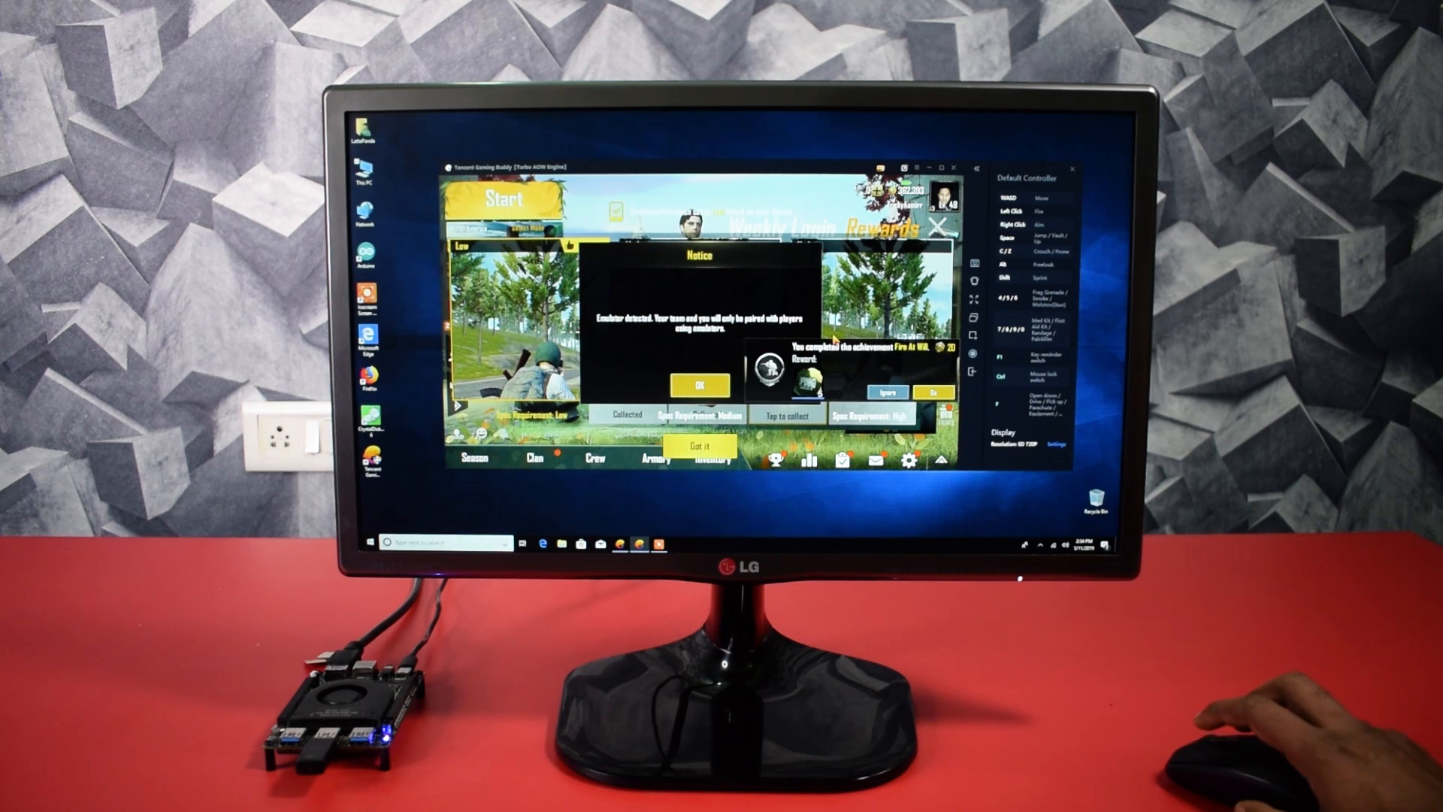
click(700, 382)
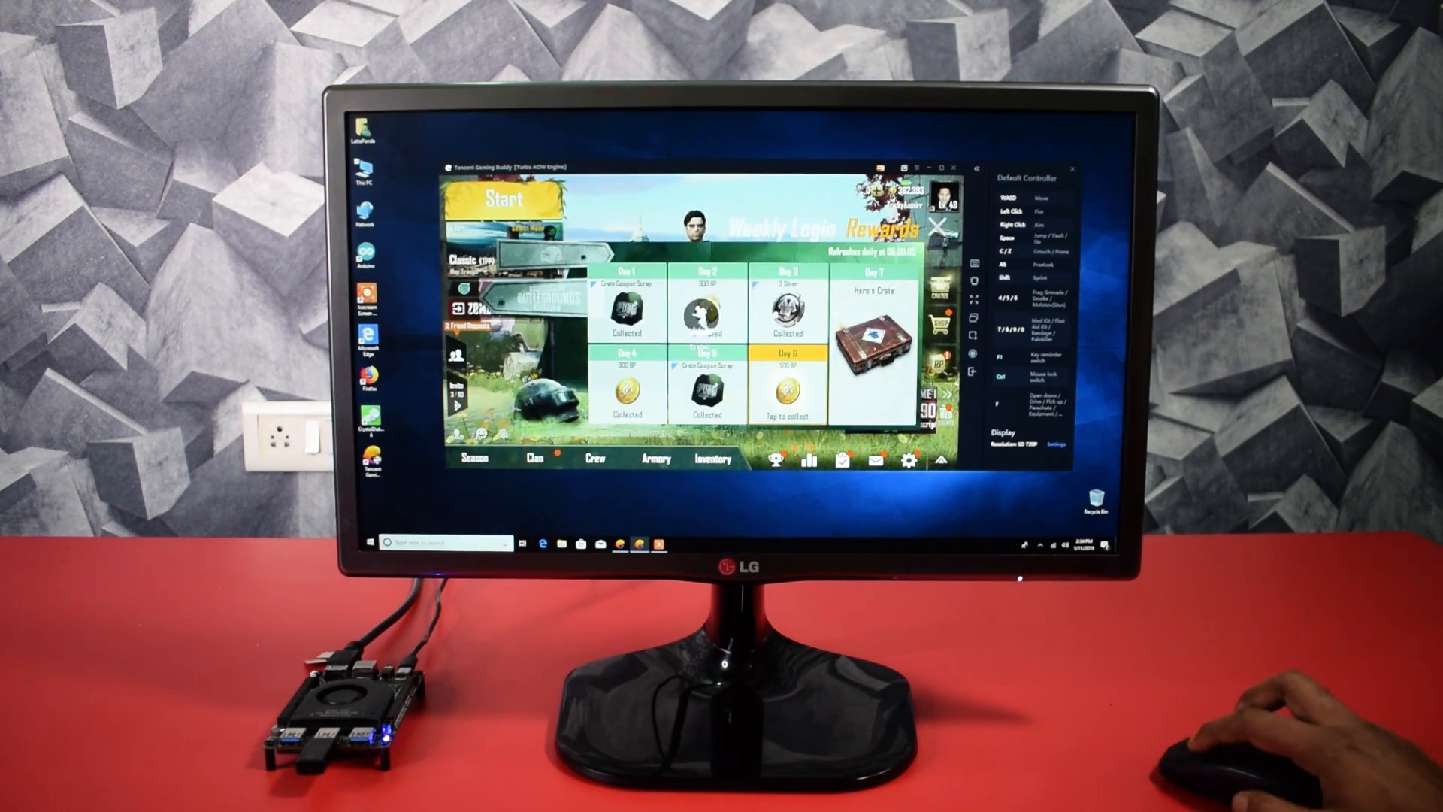
click(940, 227)
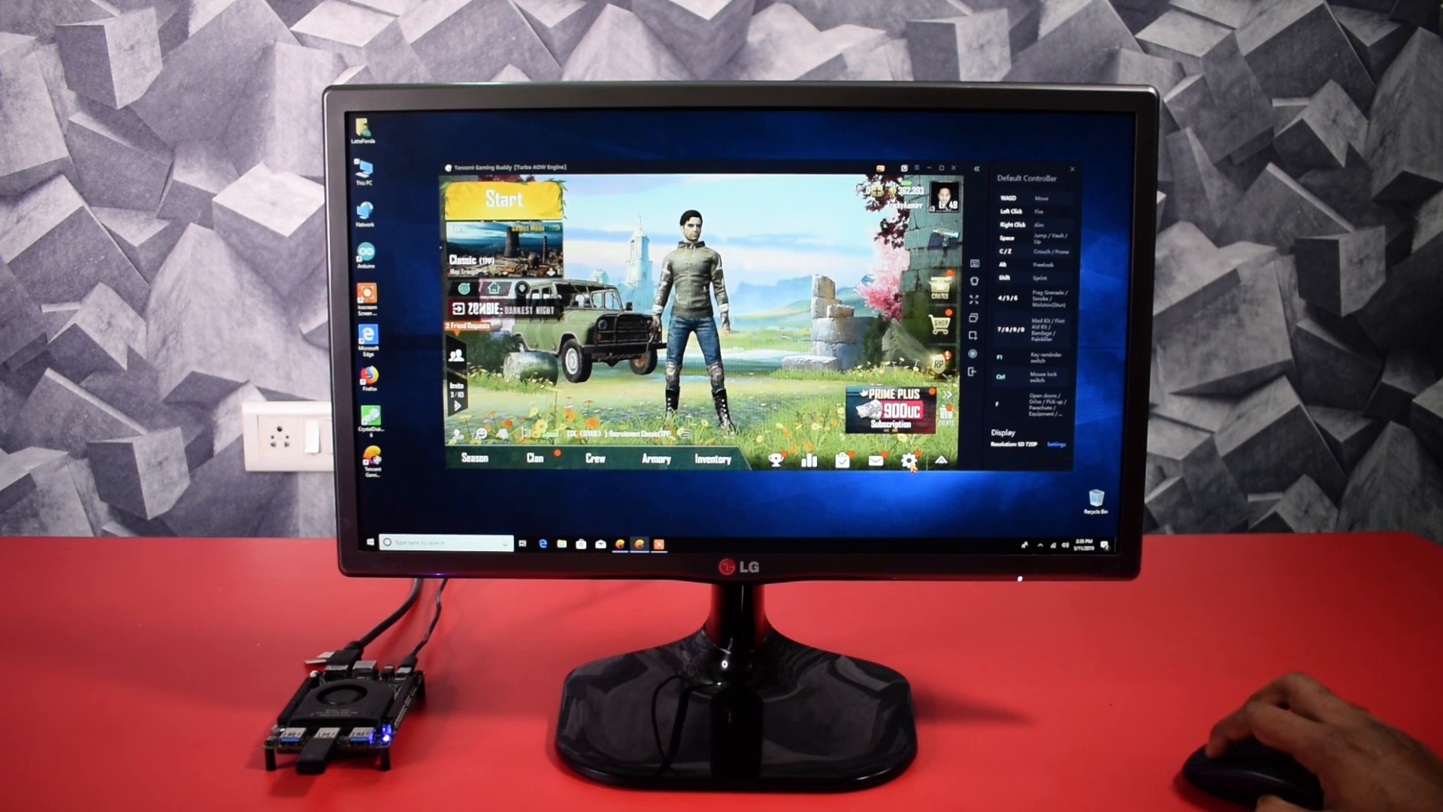
Bring up PUBG Mobile's graphics settings showing Smooth graphics and Medium frame rate
click(914, 456)
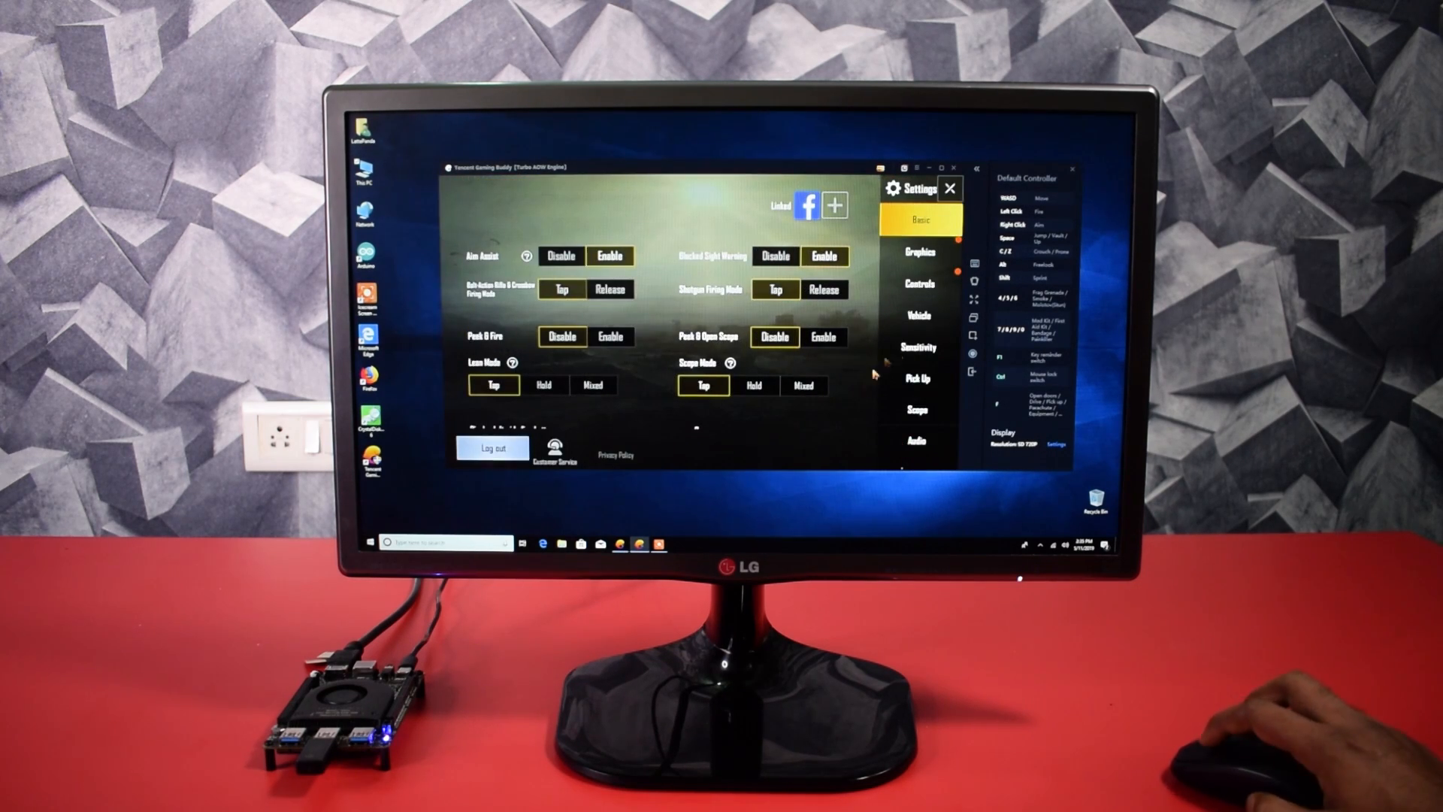
click(919, 251)
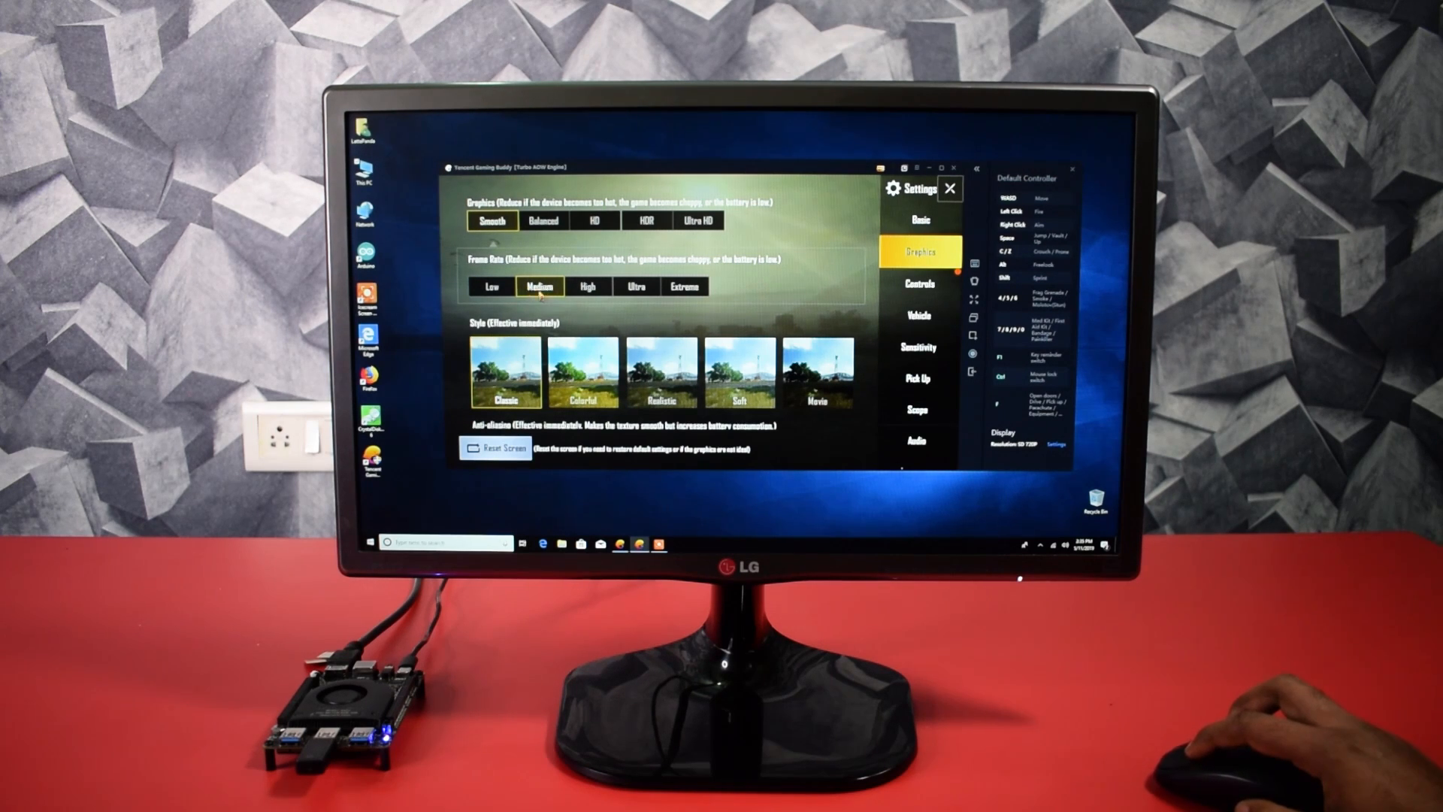
mouse_move(593, 315)
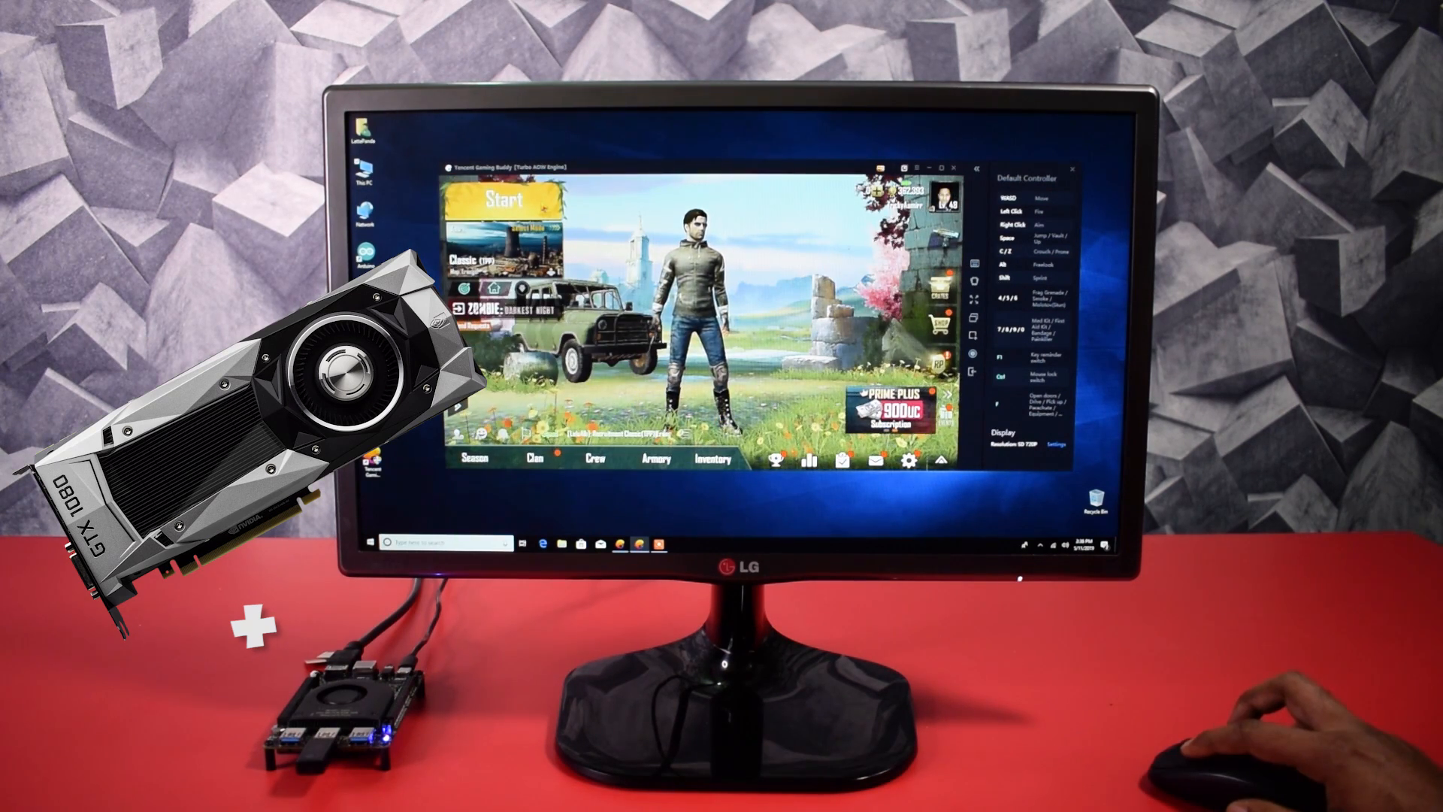
Start a PUBG Mobile match from the lobby and play on the ground
click(498, 200)
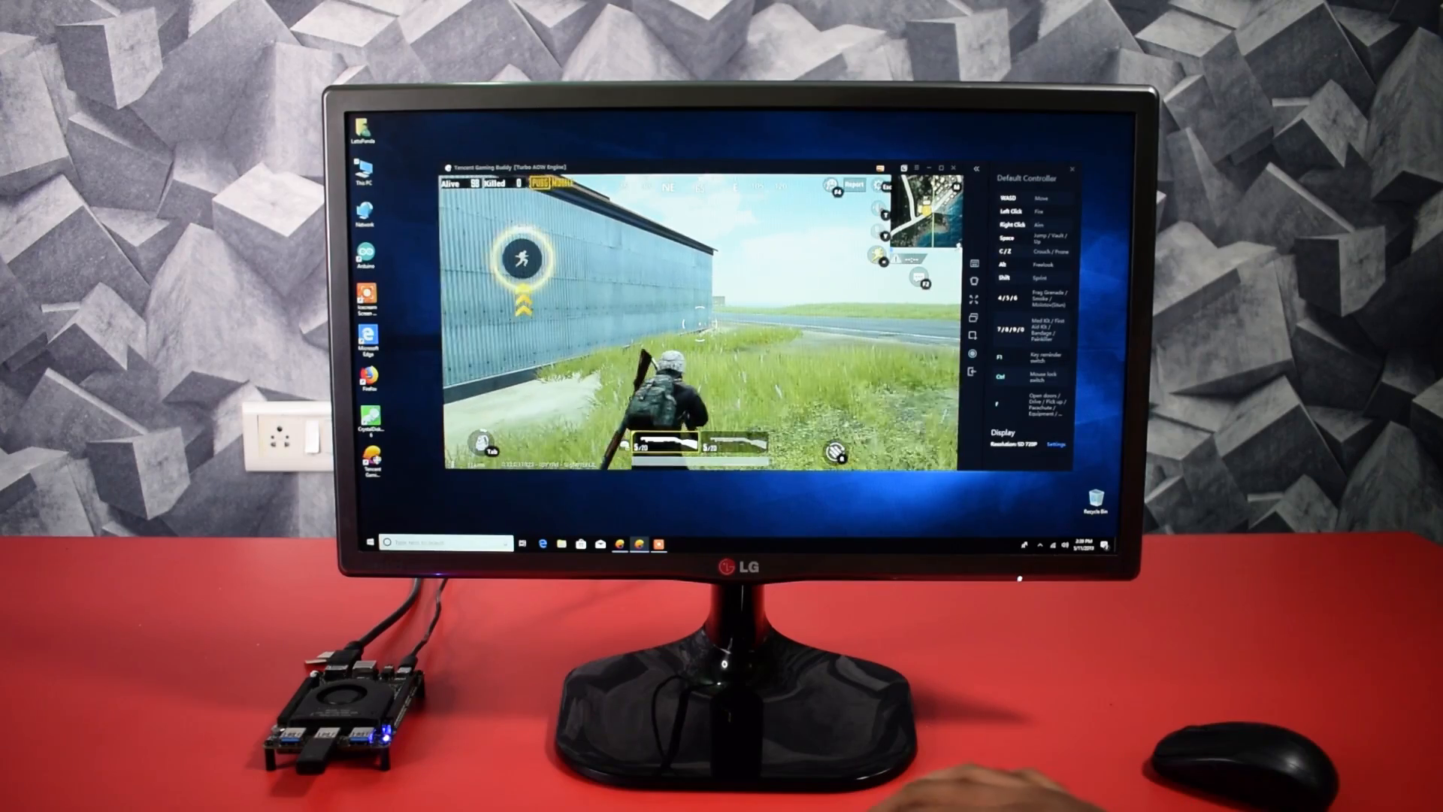
Finish the match at rank #95, continue past the results and exit the emulator
key(f11)
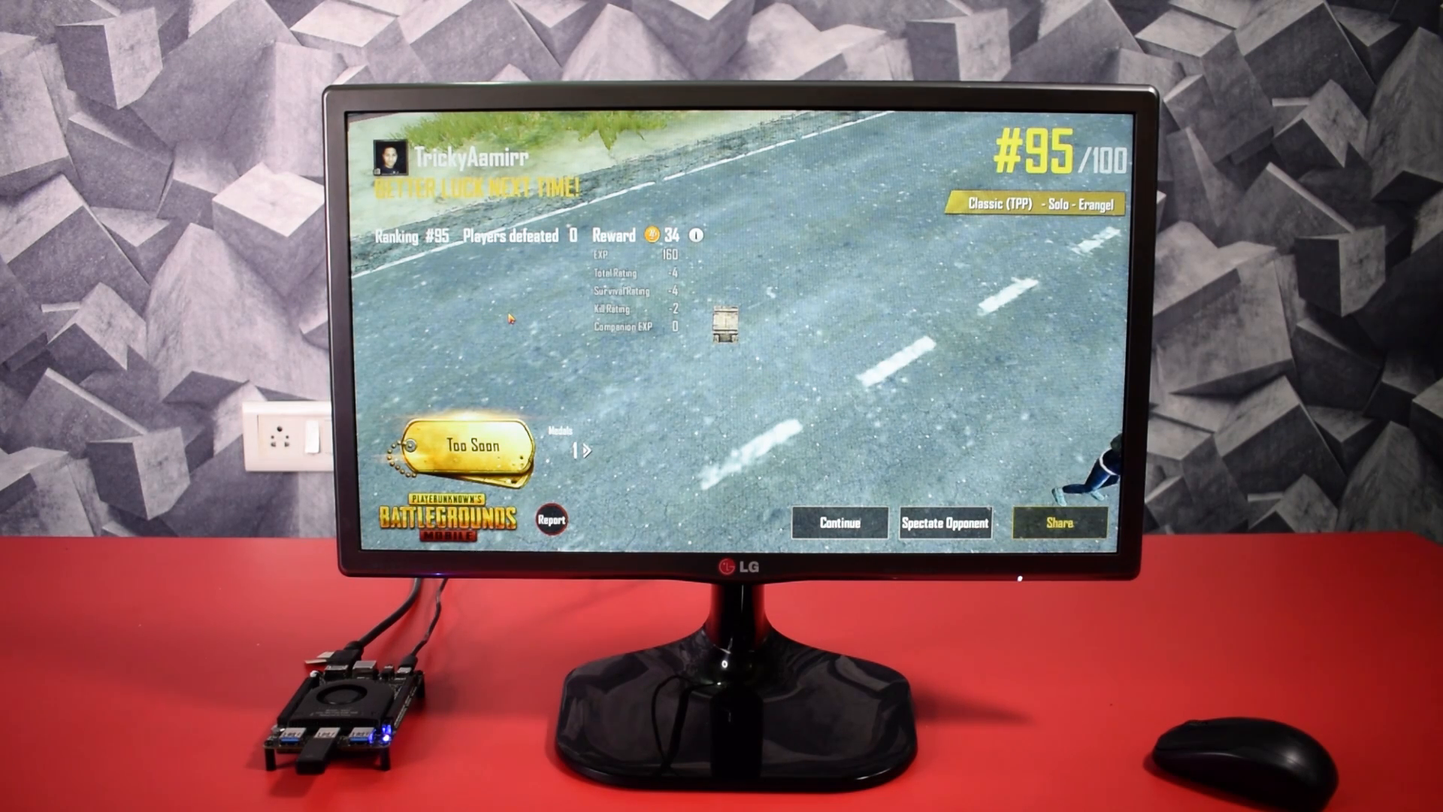
click(839, 522)
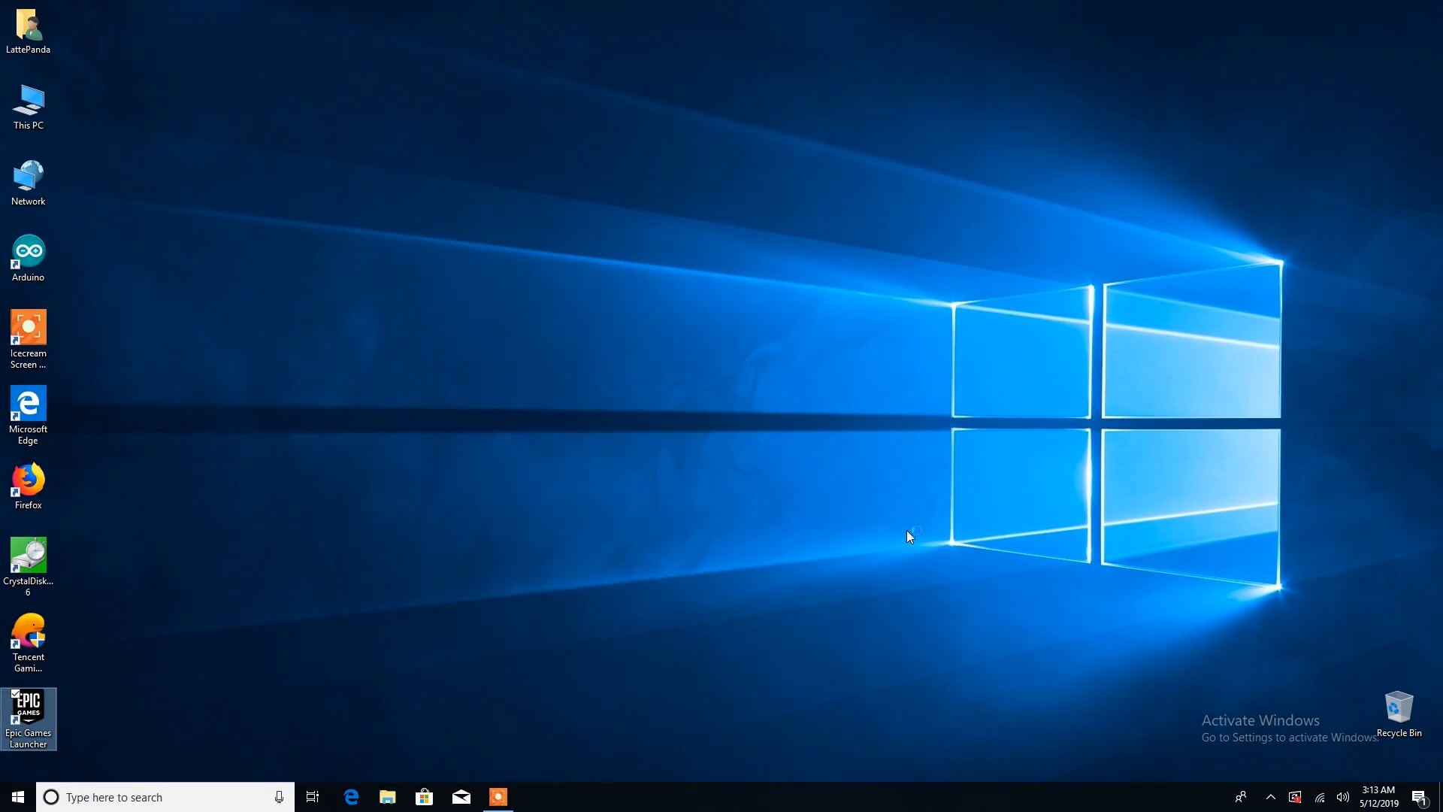
Launch Epic Games Launcher and install Fortnite, failing with 44.55 GB needed, 35.74 GB free
double_click(28, 718)
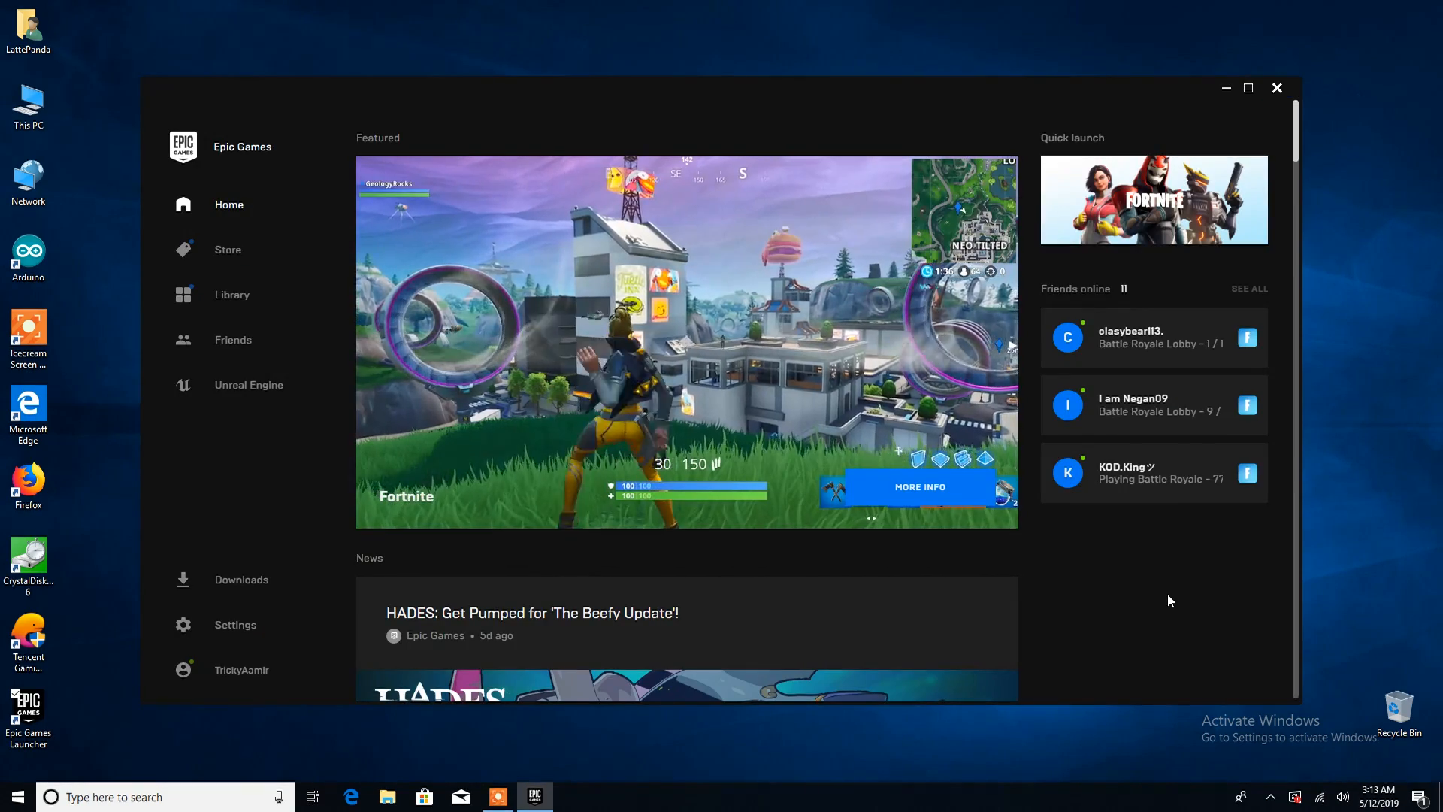
mouse_move(1145, 632)
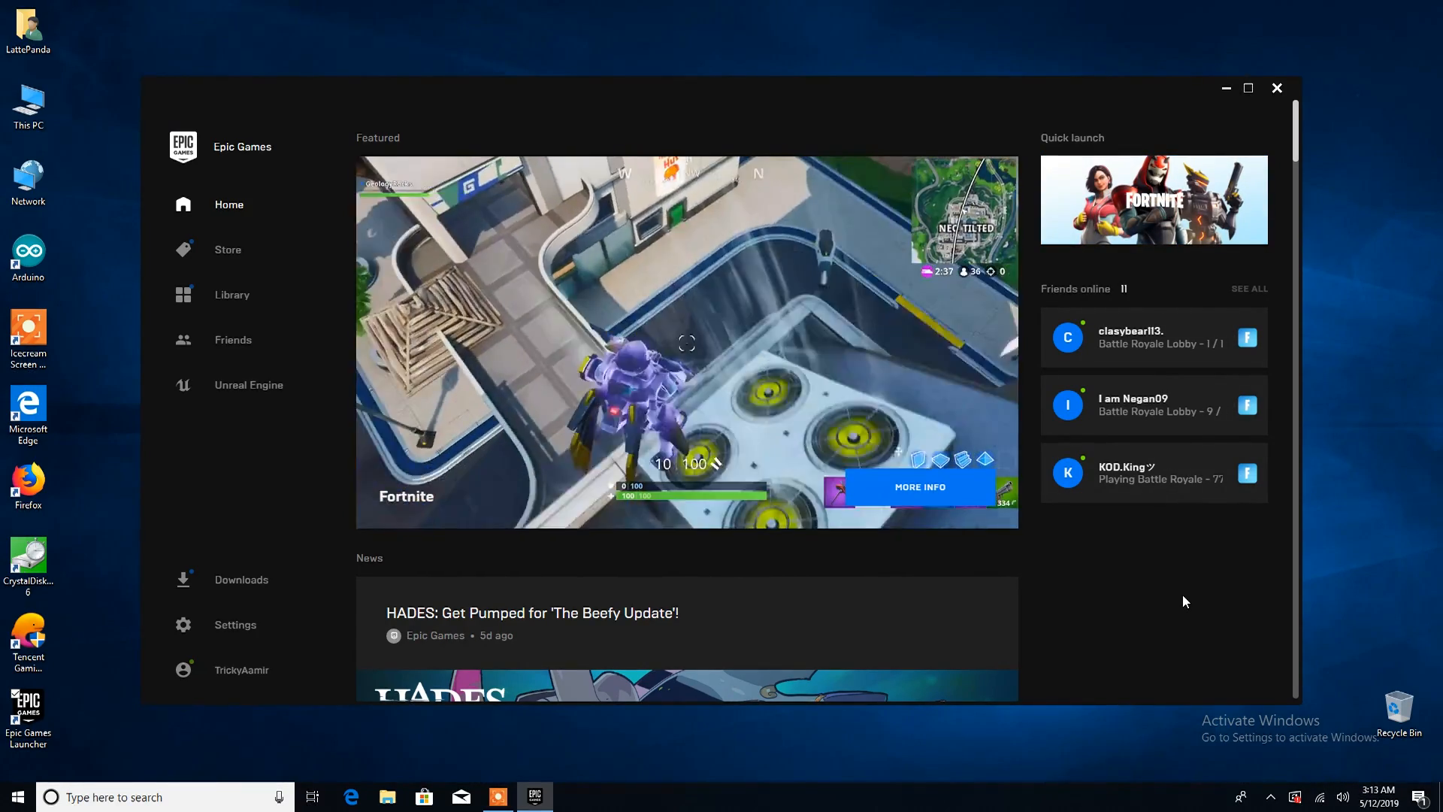
click(241, 580)
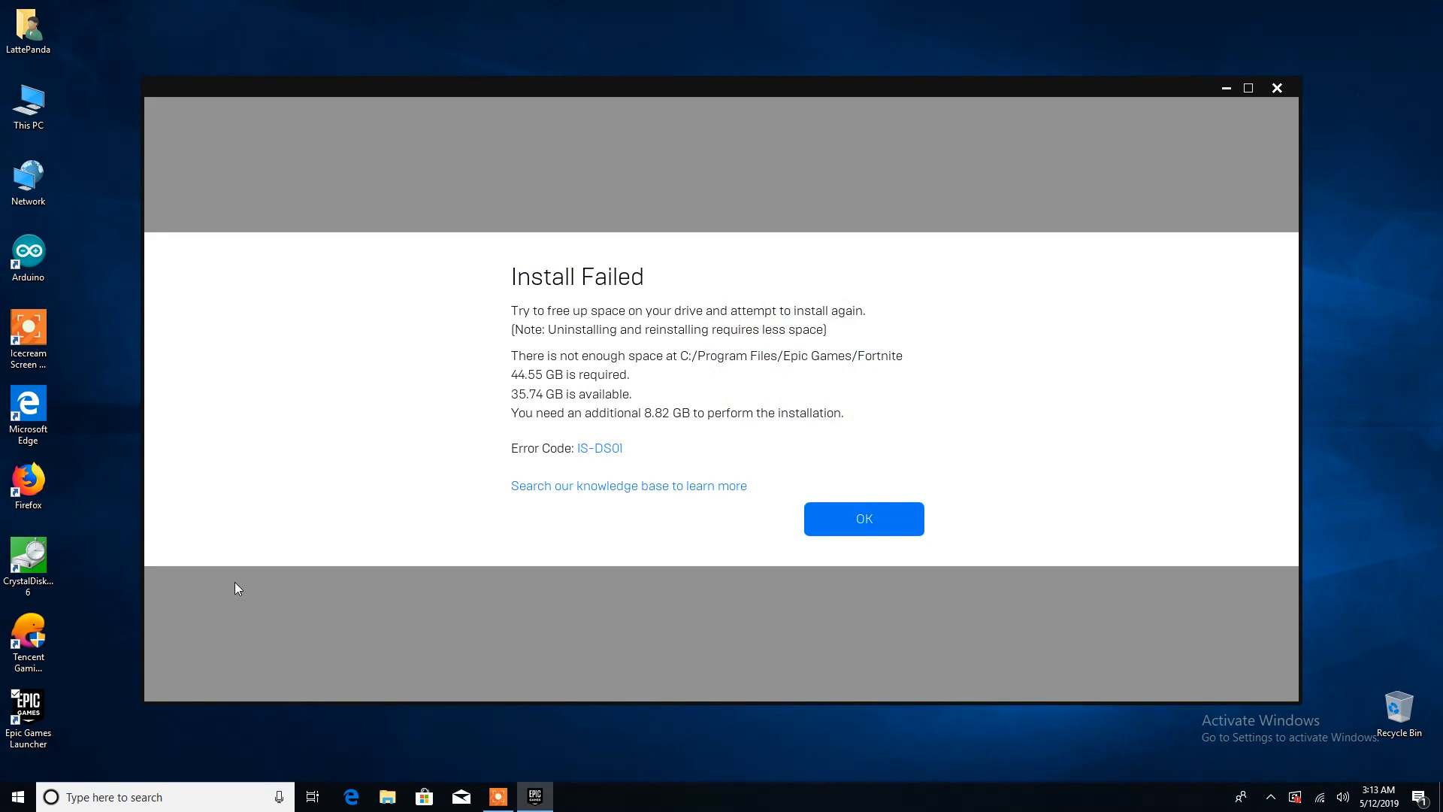
mouse_move(588, 549)
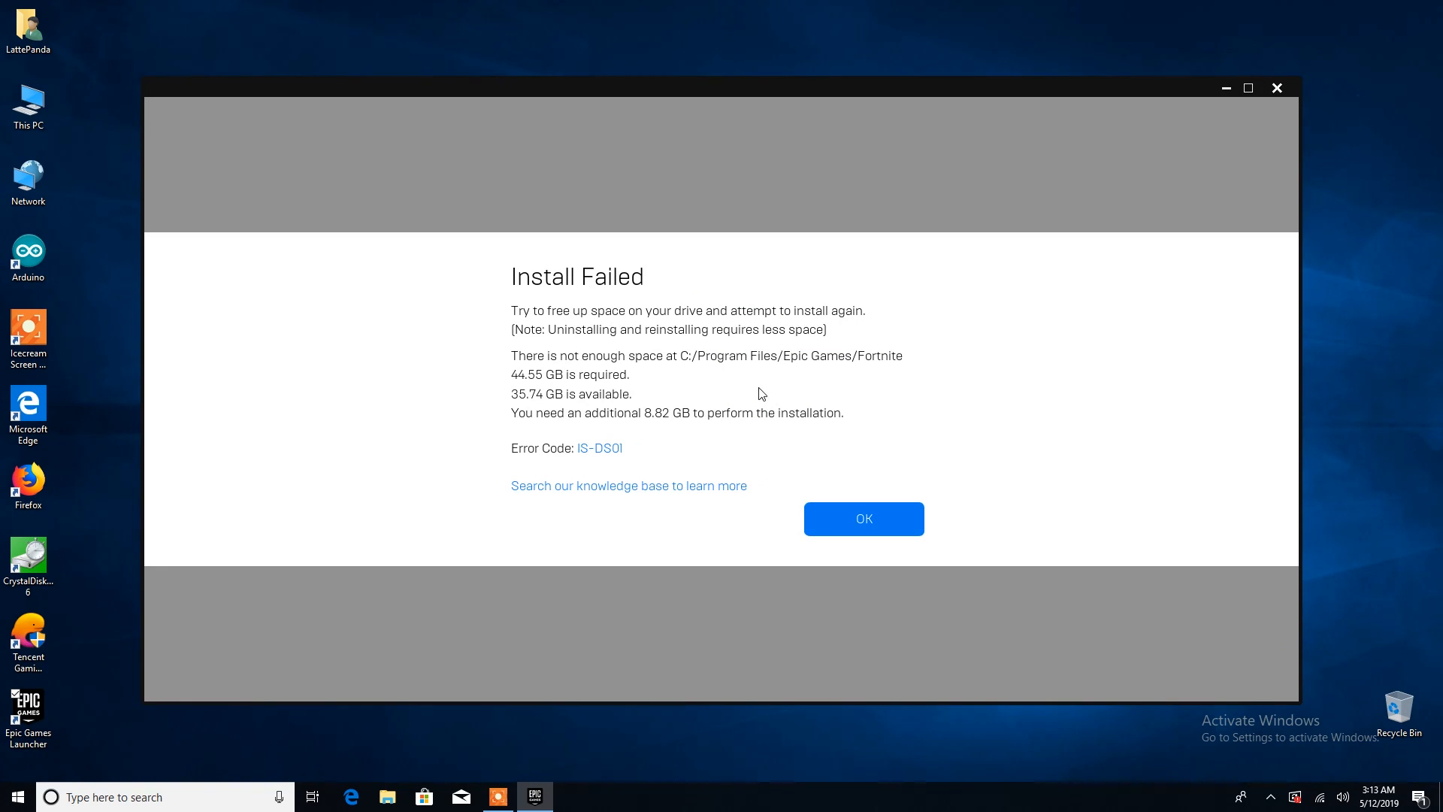
mouse_move(819, 388)
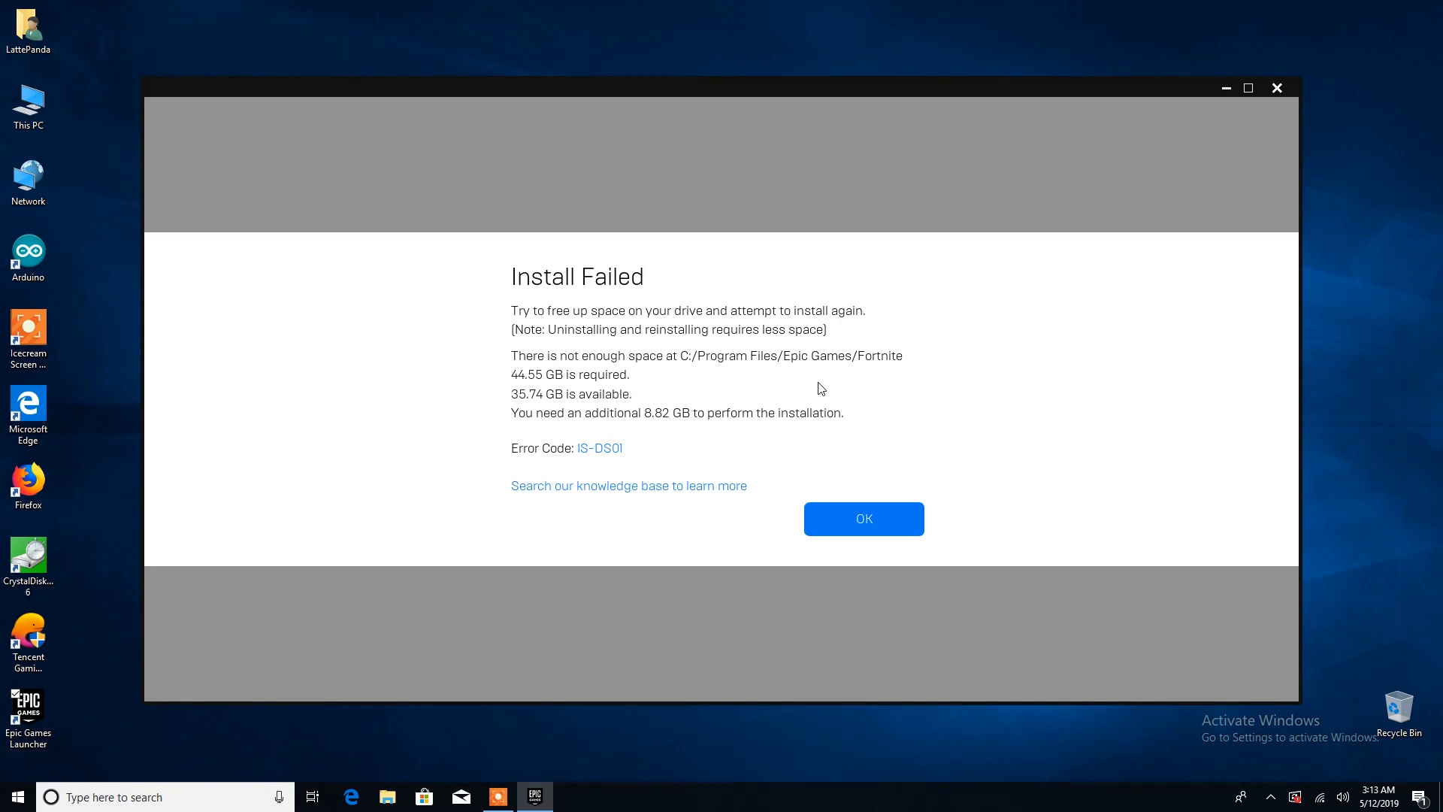
mouse_move(518, 379)
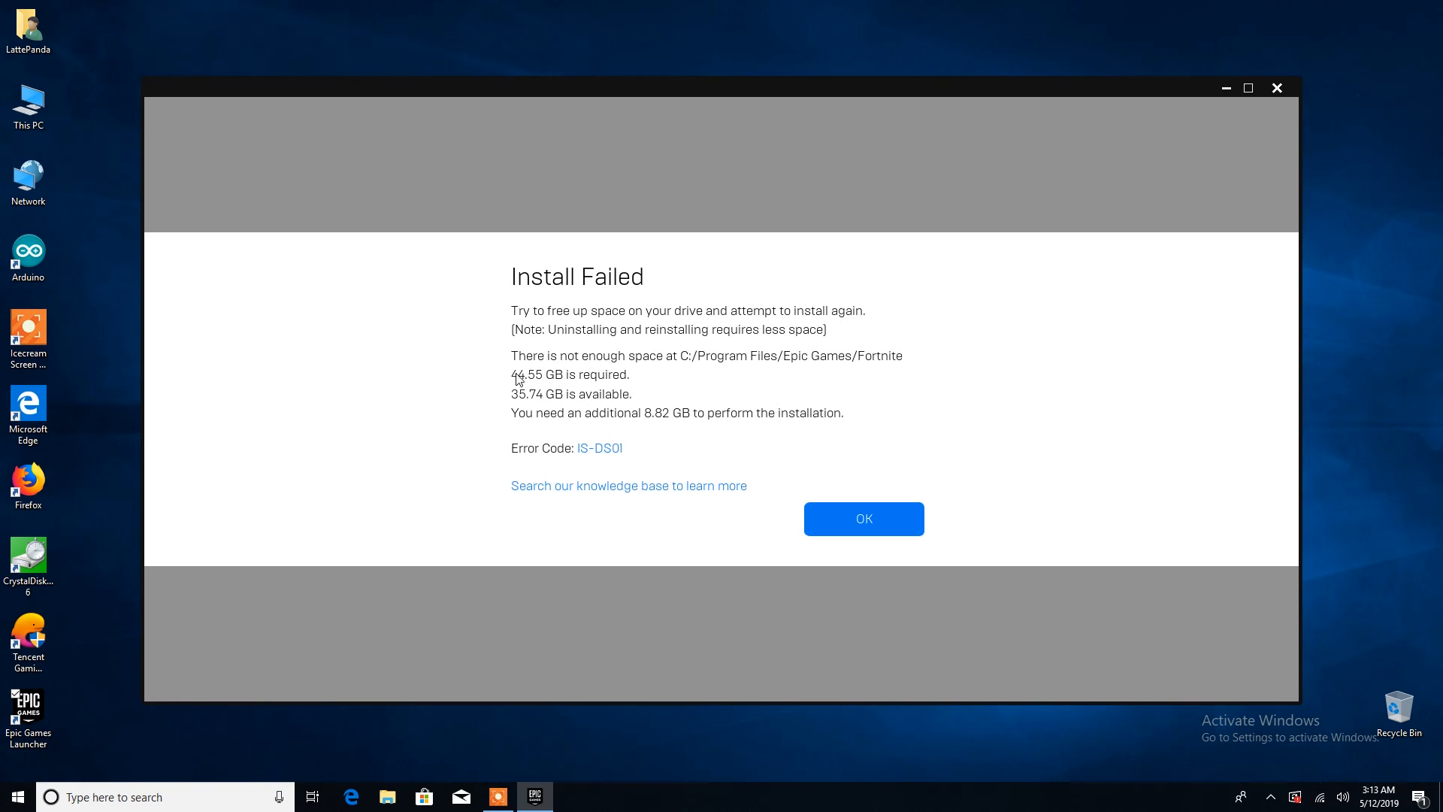
mouse_move(517, 406)
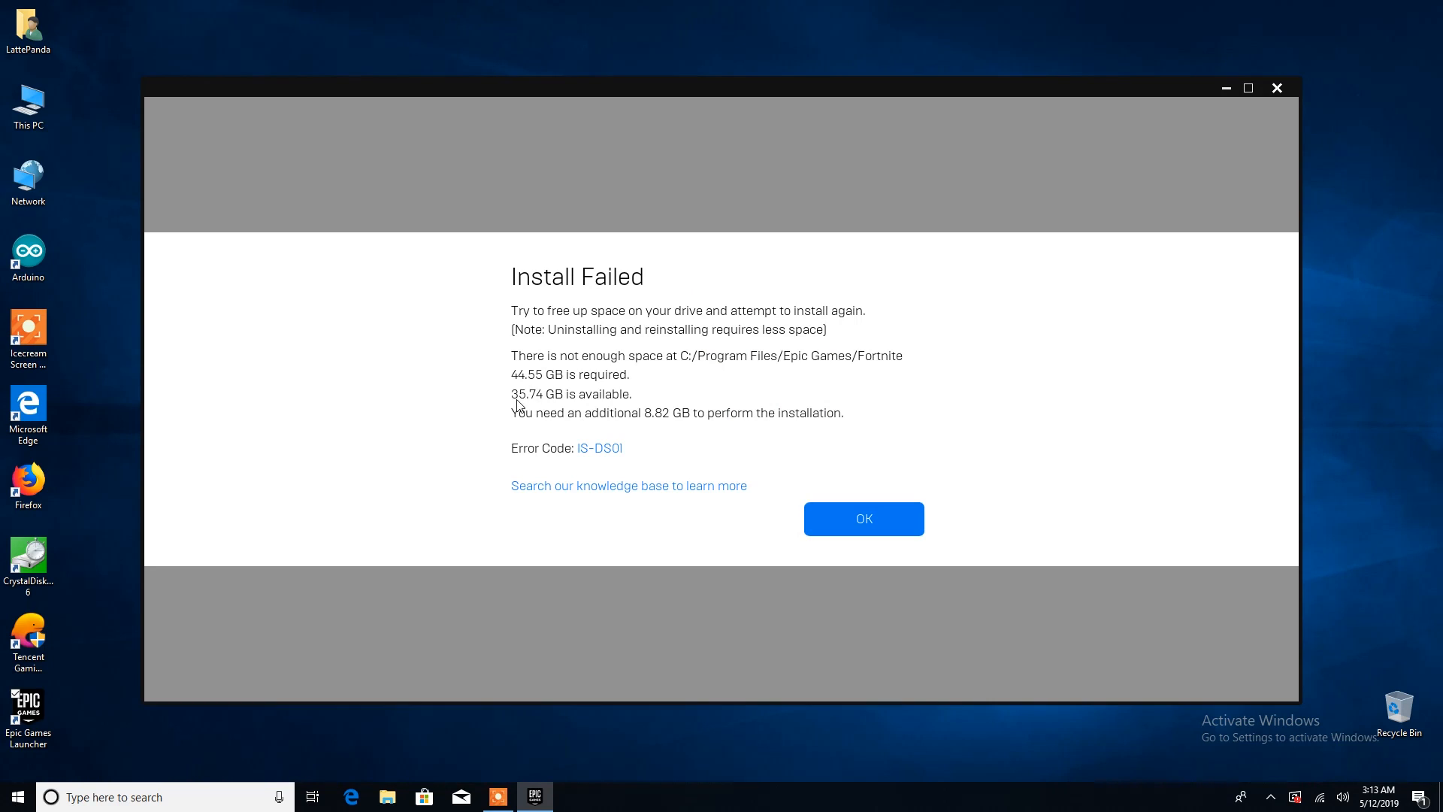